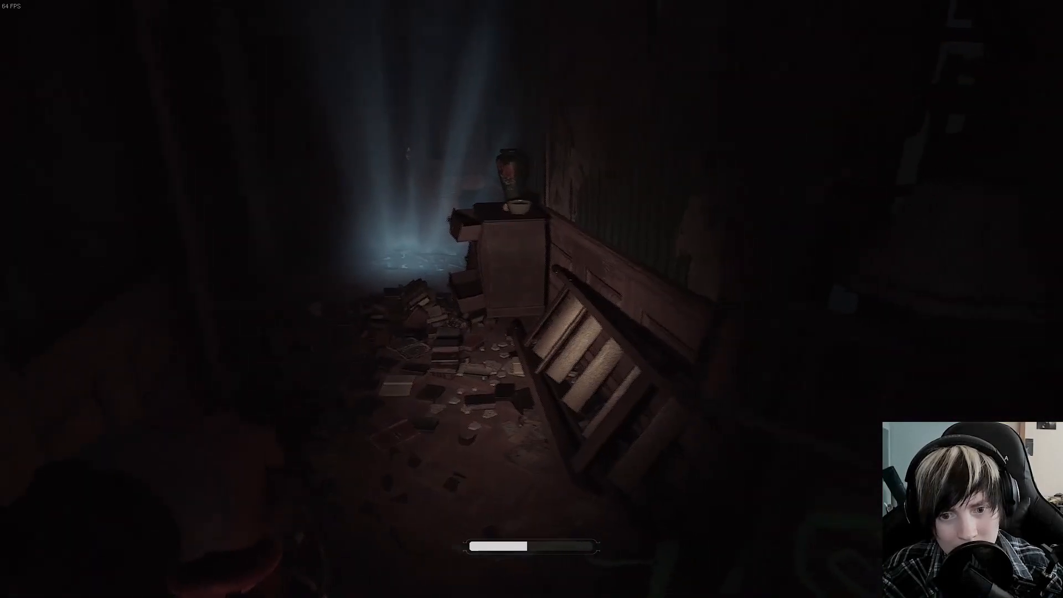
pyautogui.moveTo(531, 299)
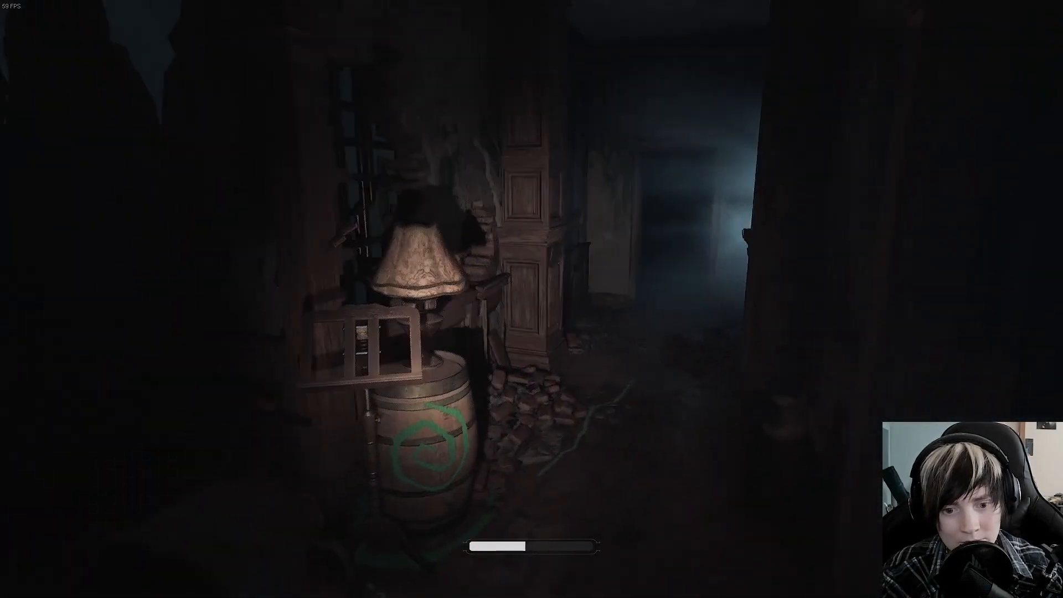
pyautogui.moveTo(531, 299)
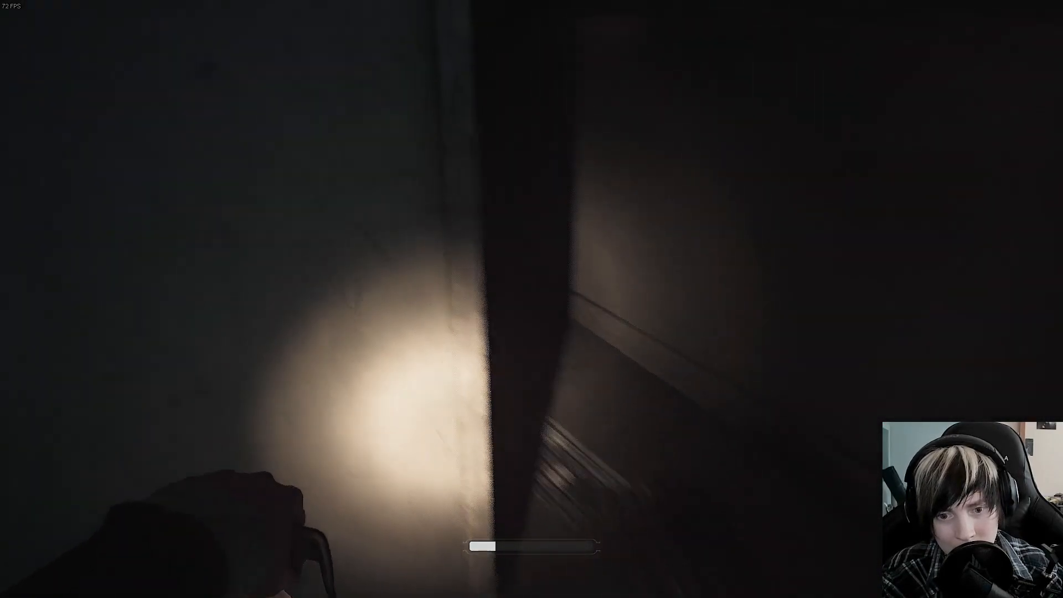
pyautogui.moveTo(531, 299)
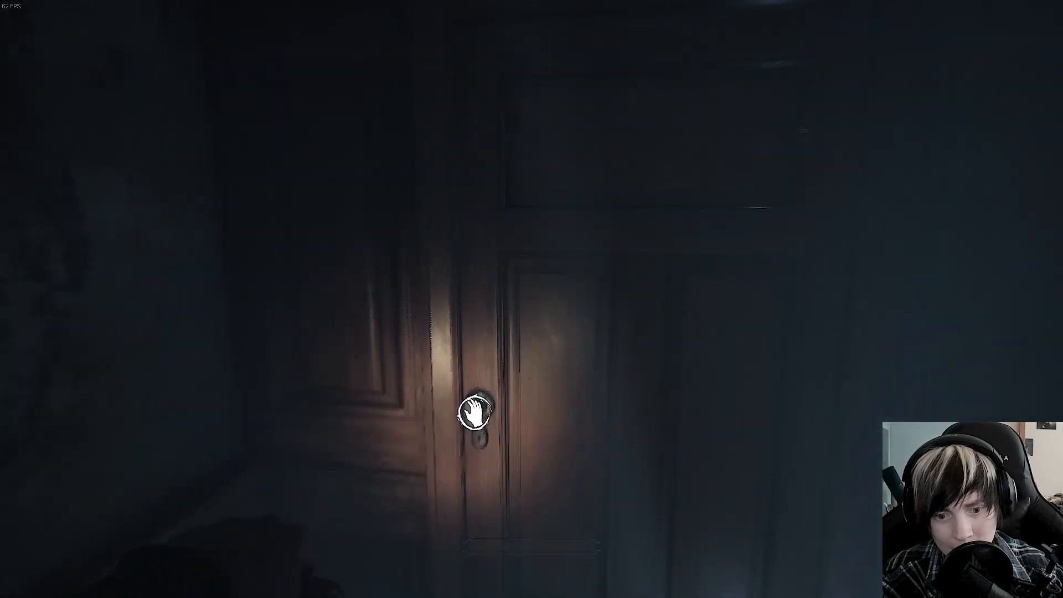
# Open the wooden door and enter the moonlit room with the latticed window
pyautogui.click(474, 411)
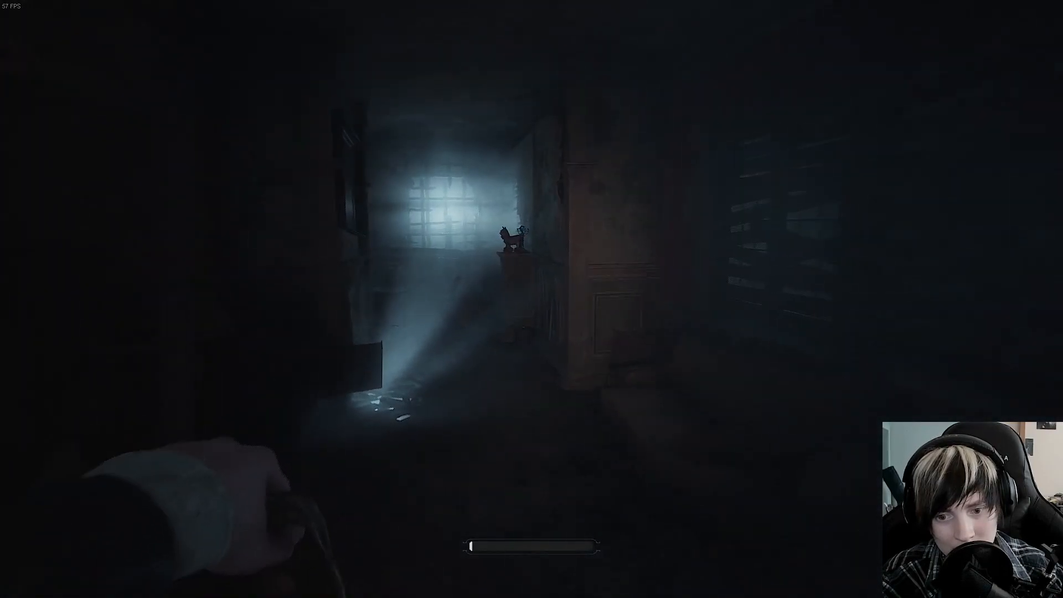
pyautogui.moveTo(531, 299)
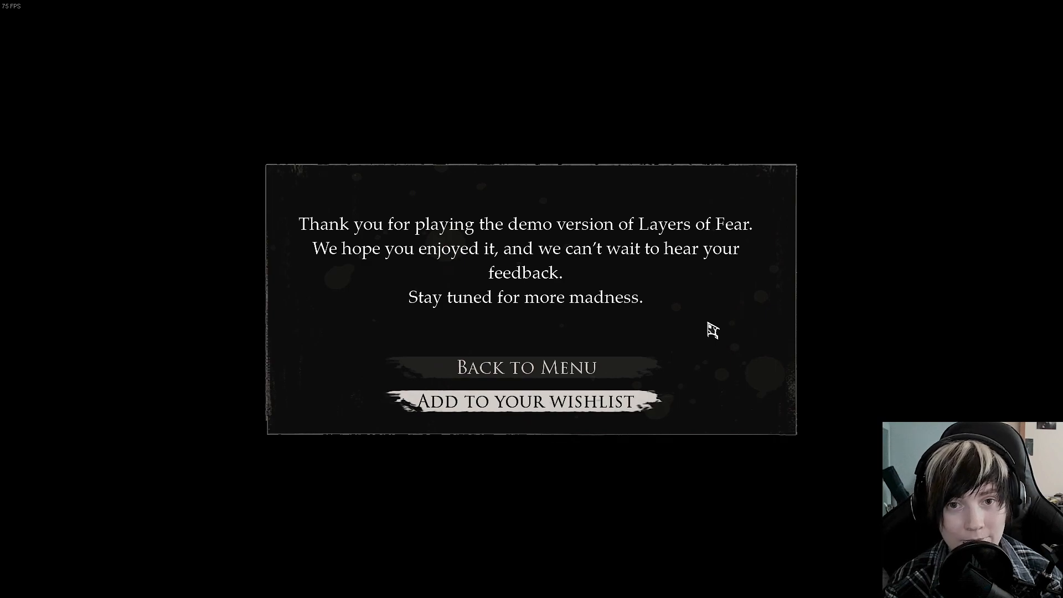
pyautogui.moveTo(697, 331)
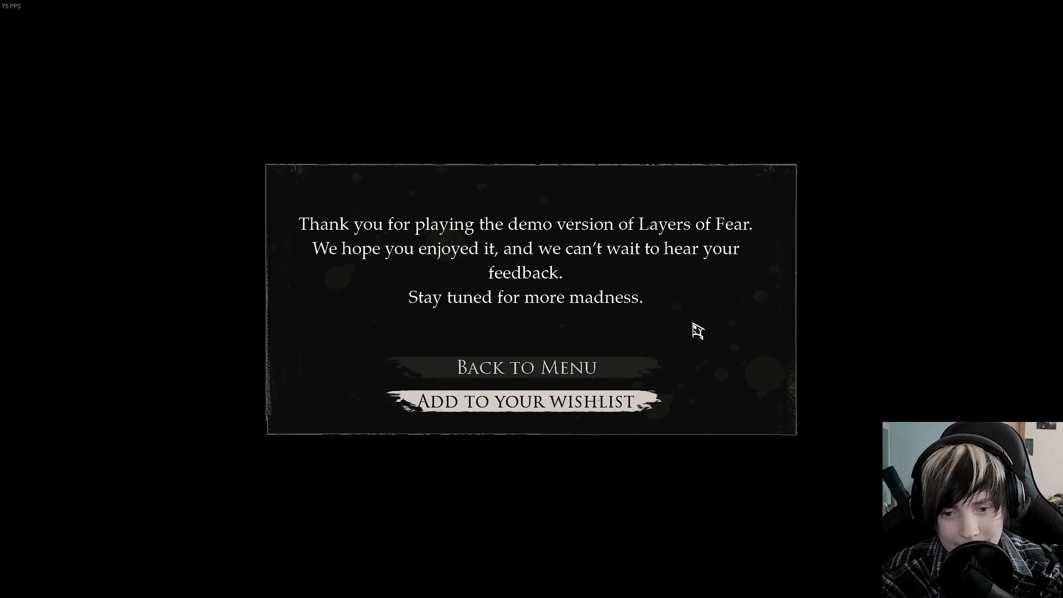
pyautogui.moveTo(803, 305)
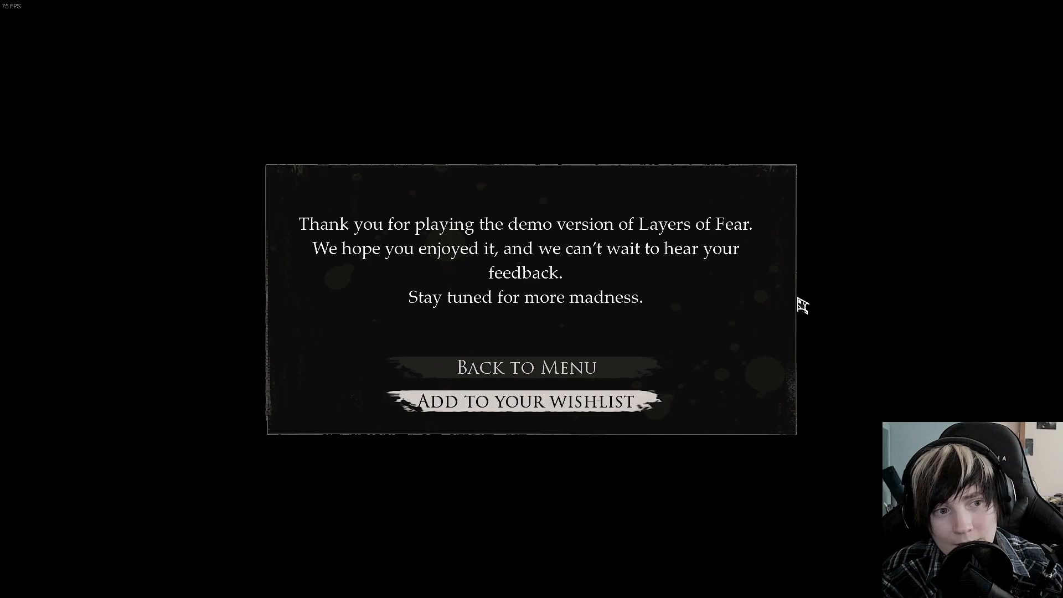
pyautogui.moveTo(915, 349)
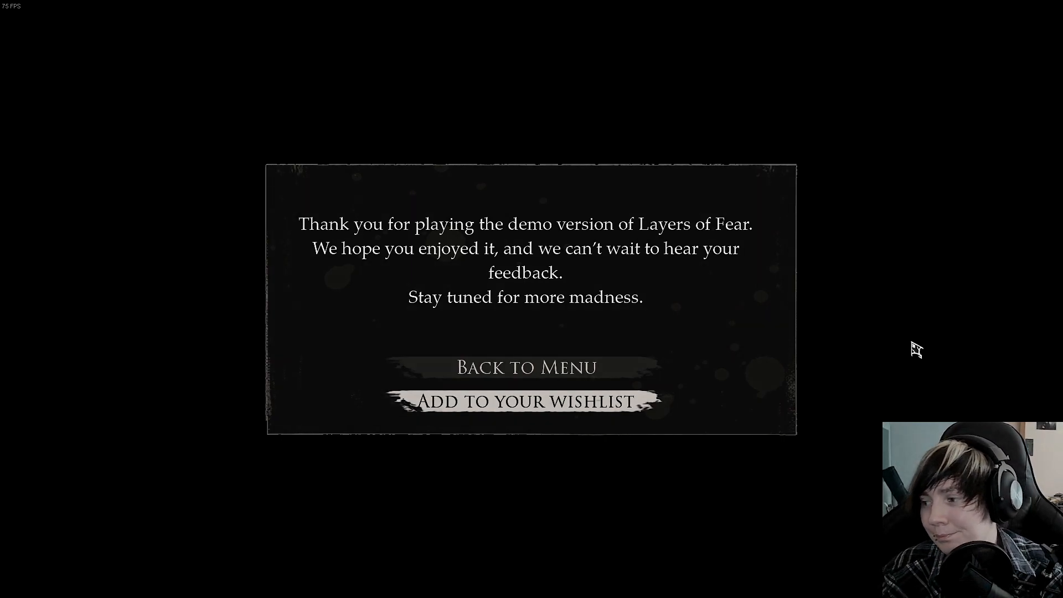